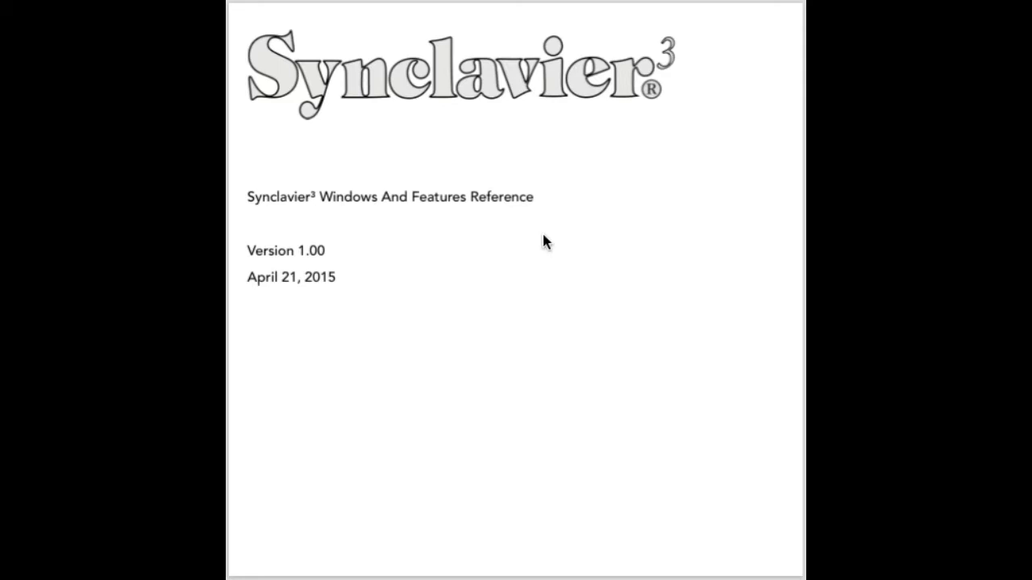
# Step: Scroll from the title page toward the Sound File Import Window section
pyautogui.scroll(-3)
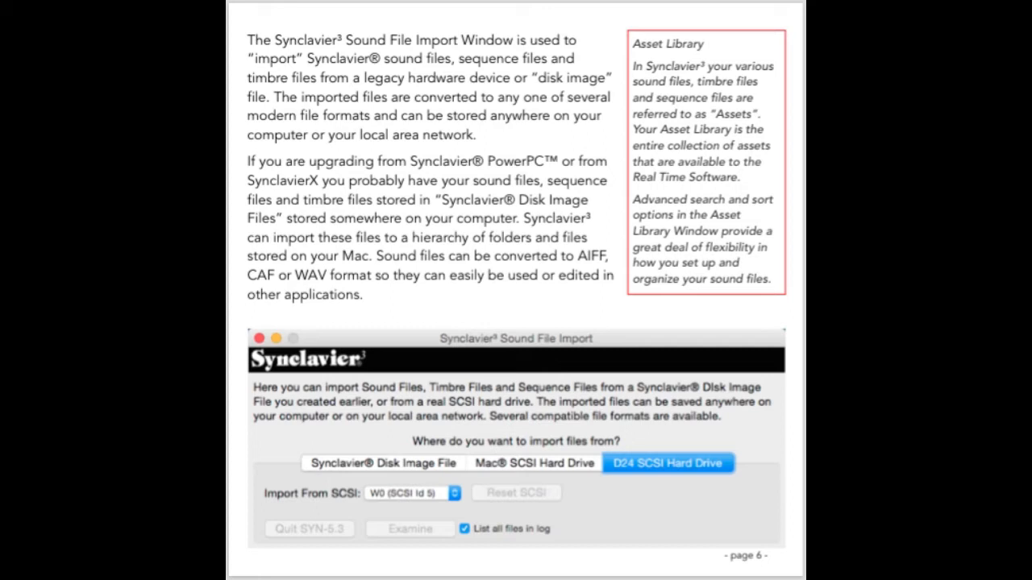
# Step: Scroll onward from page 6 toward the Asset Library window pages
pyautogui.scroll(-3)
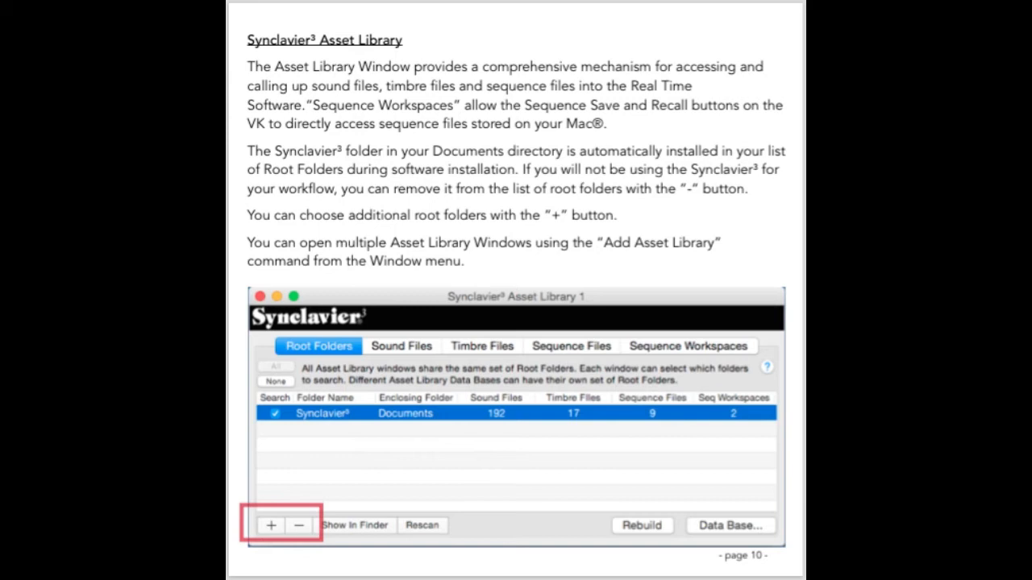
# Step: Jump ahead from the Asset Library page 10 toward the Sequence Files page
pyautogui.click(298, 525)
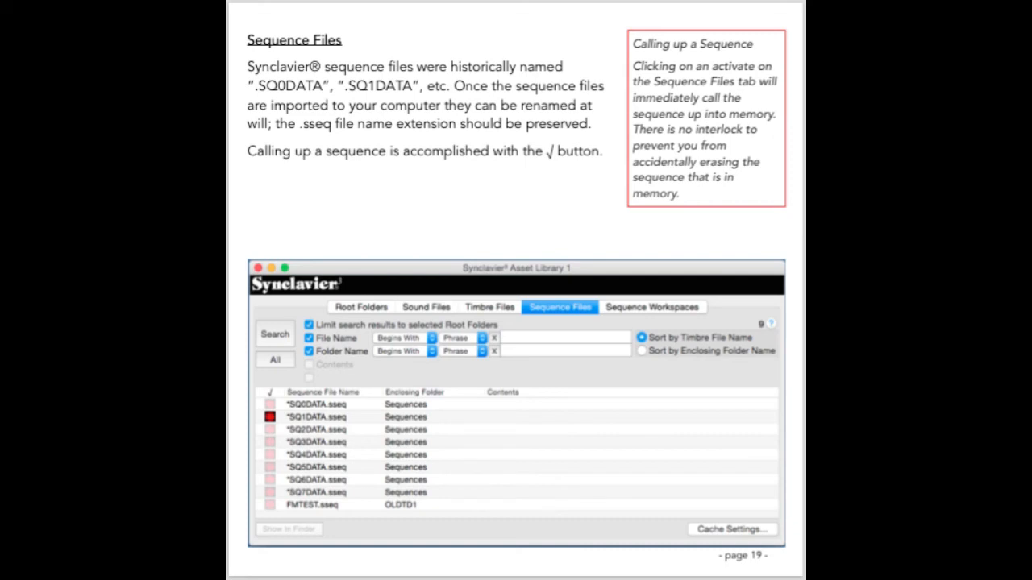
# Step: Advance past Sequence Files page 19 to the page on saving sequences
pyautogui.click(346, 216)
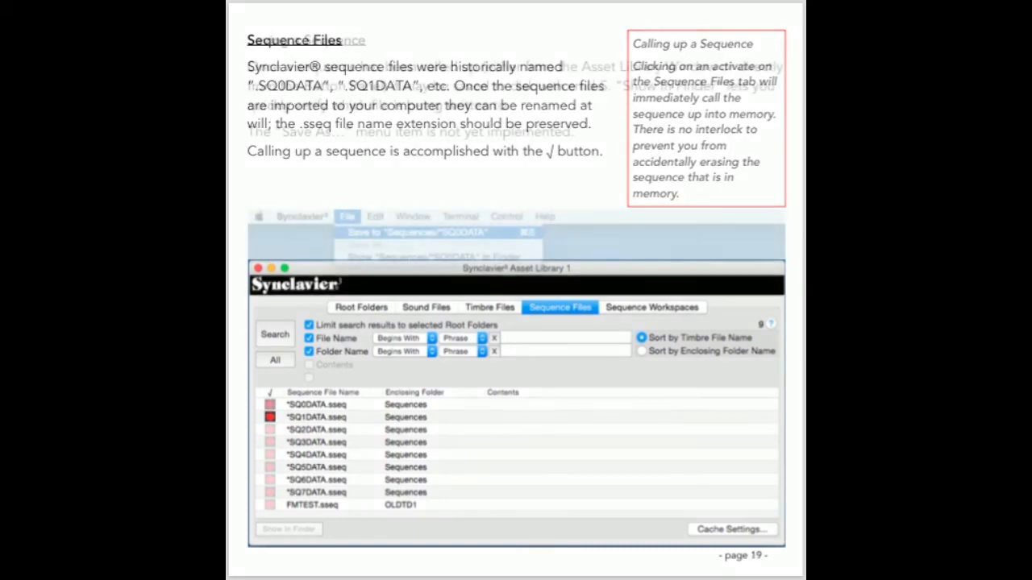